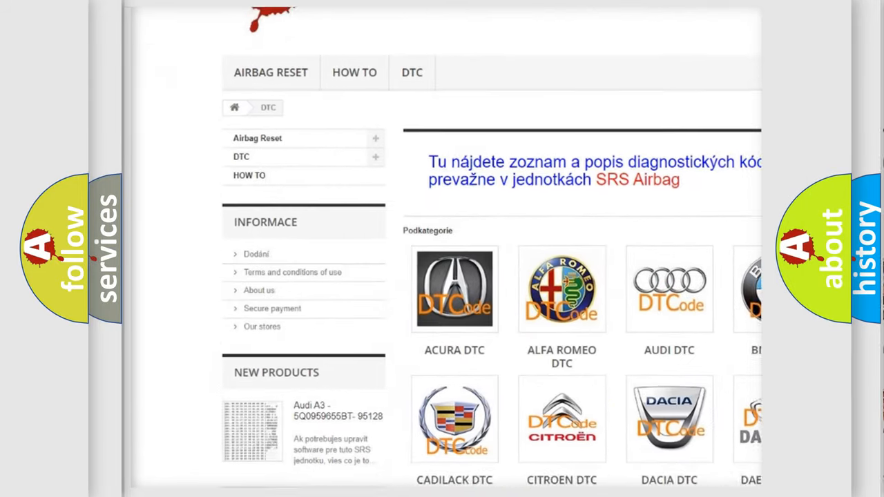
pyautogui.scroll(-3)
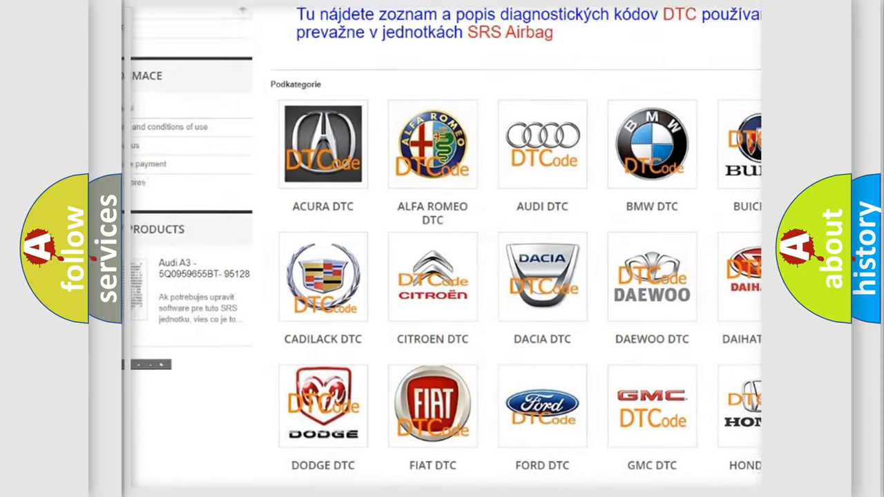
pyautogui.scroll(-3)
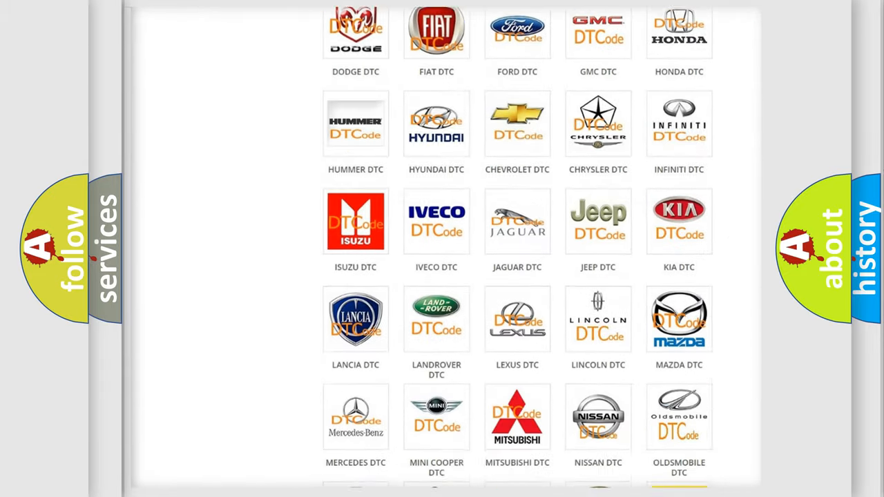
pyautogui.scroll(-3)
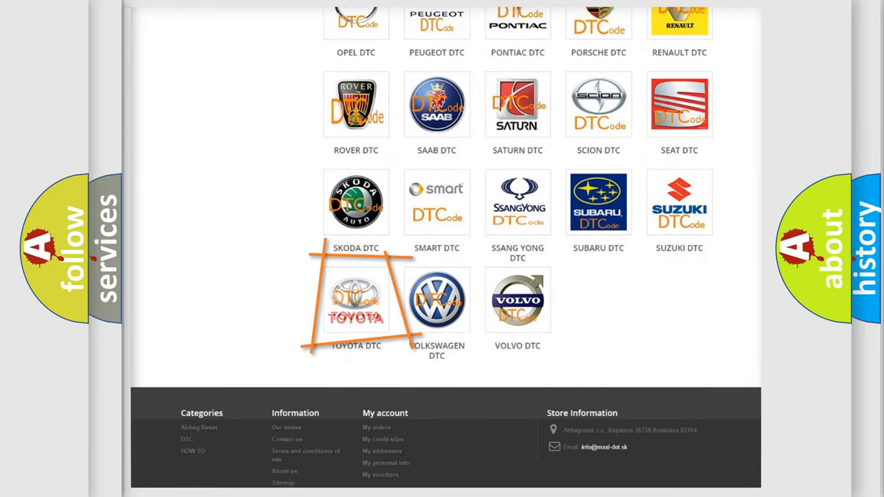